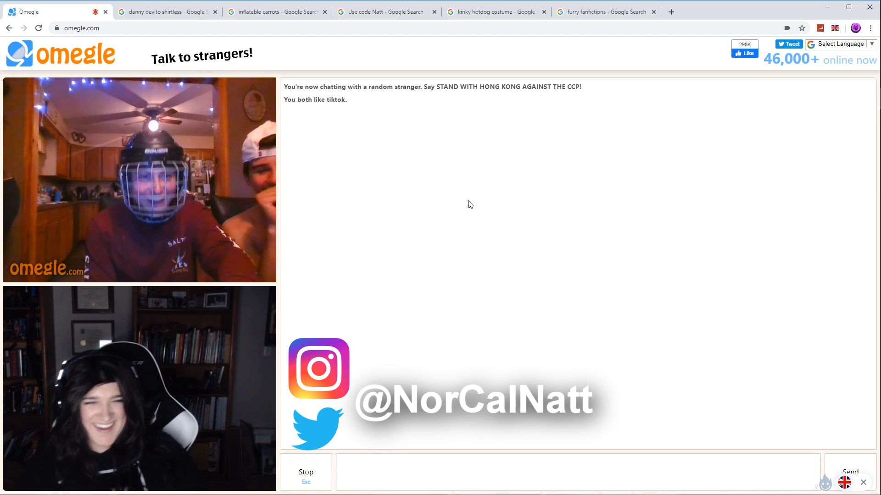
Disconnect from the current stranger and begin connecting to a new random one.
click(305, 472)
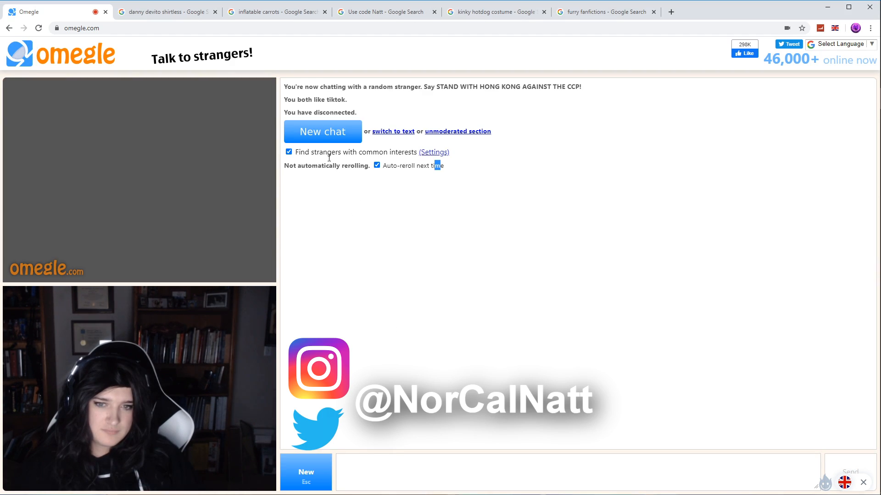
click(322, 132)
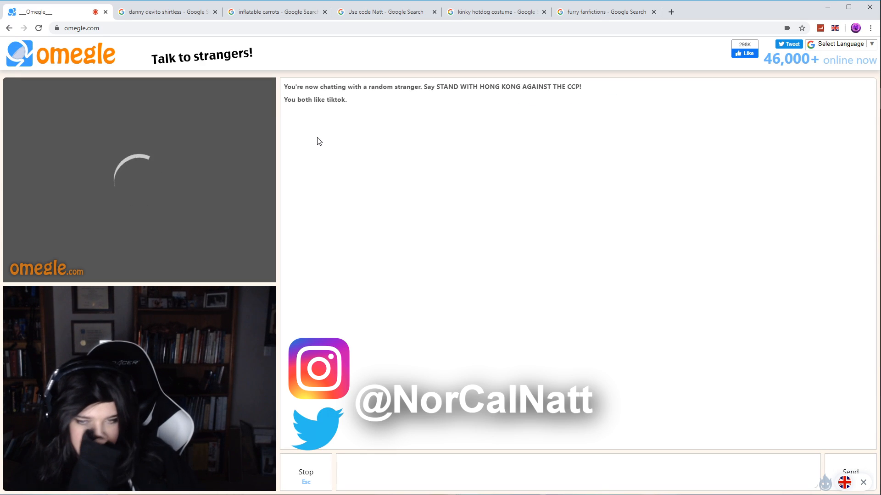